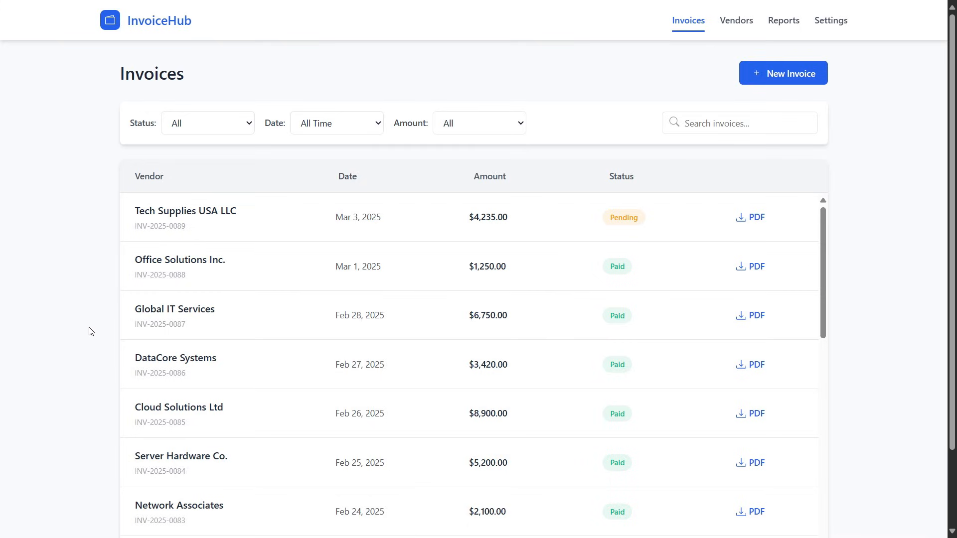
{"action": "mouse_move", "coordinate": [749, 217]}
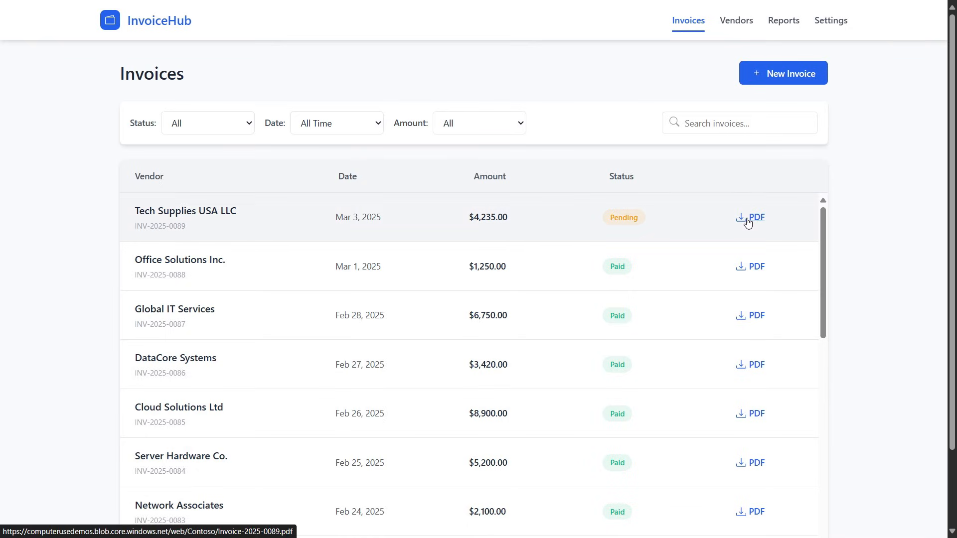
Step: View the latest InvoiceHub invoice PDF, then reach the Contoso Add New Invoice form
{"action": "left_click", "coordinate": [755, 217]}
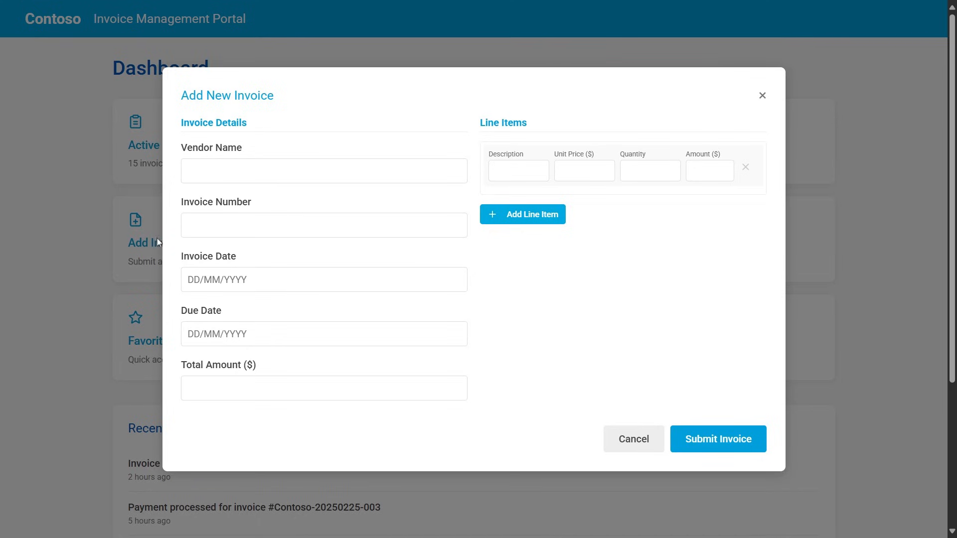
{"action": "left_click", "coordinate": [718, 438]}
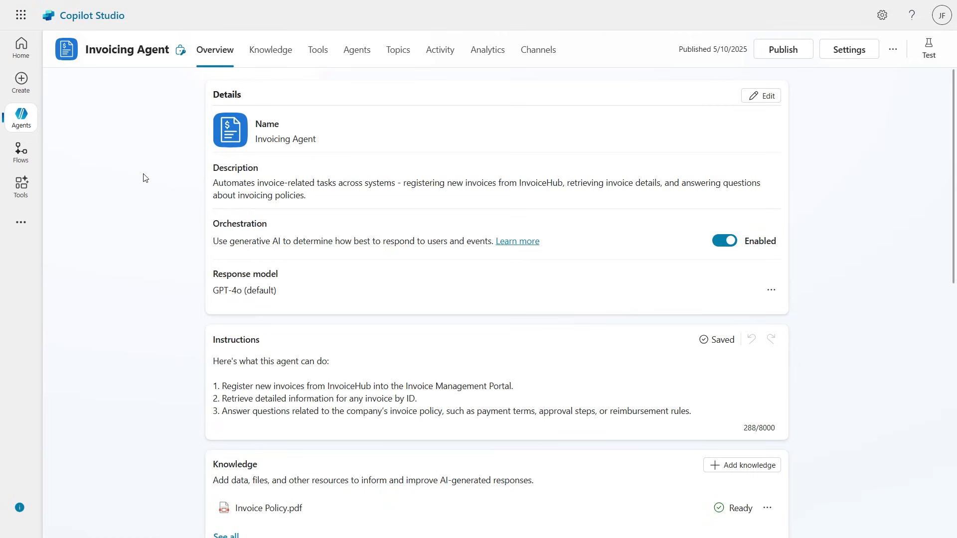
{"action": "mouse_move", "coordinate": [176, 251]}
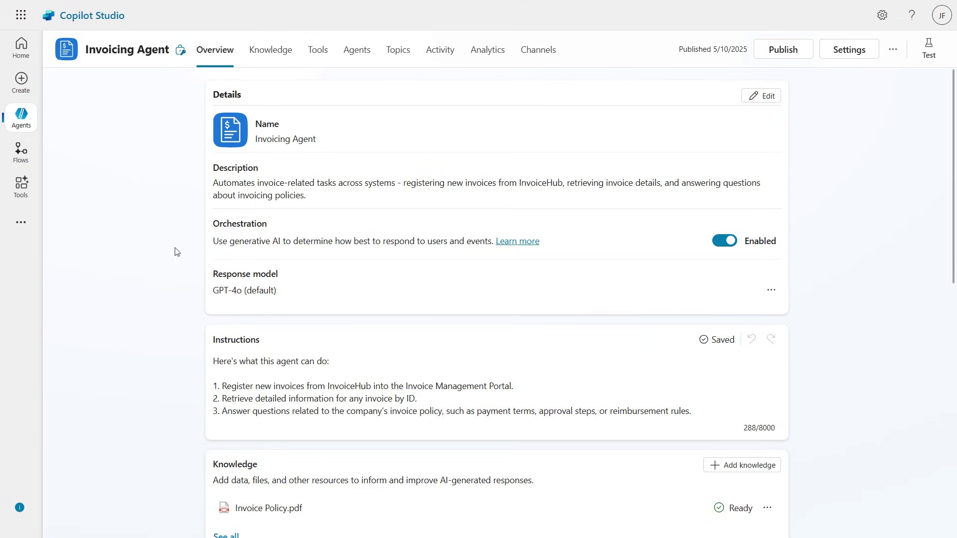
{"action": "scroll", "scroll_direction": "down", "scroll_amount": 3}
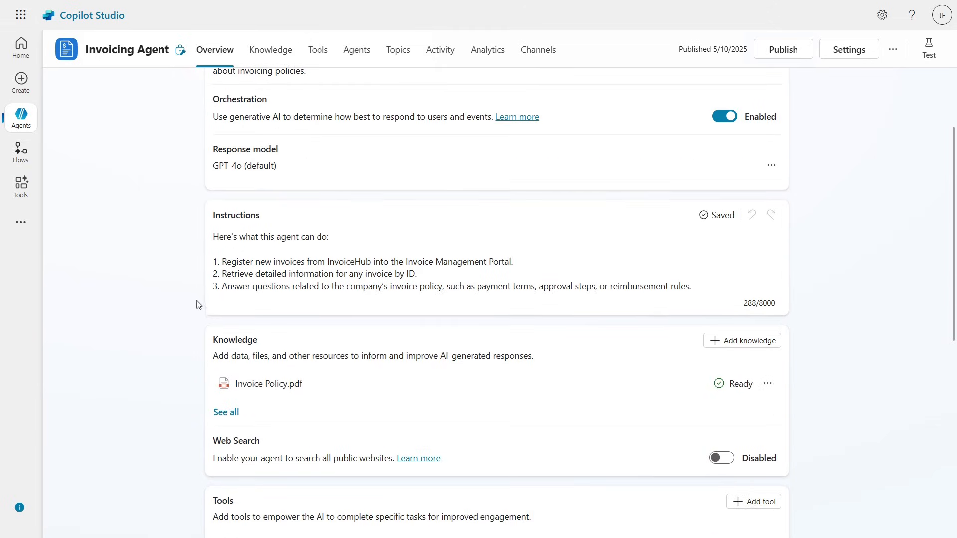
{"action": "scroll", "scroll_direction": "down", "scroll_amount": 3}
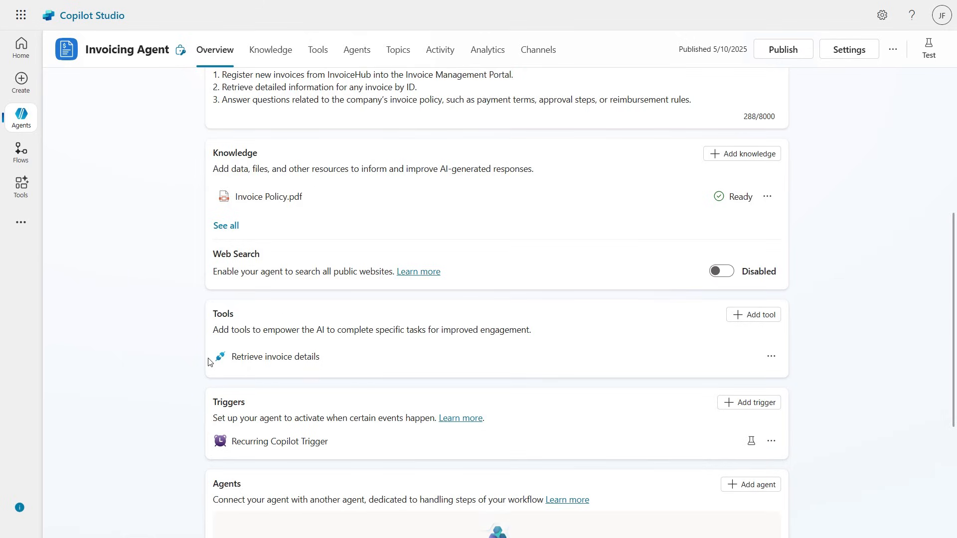
{"action": "mouse_move", "coordinate": [751, 314]}
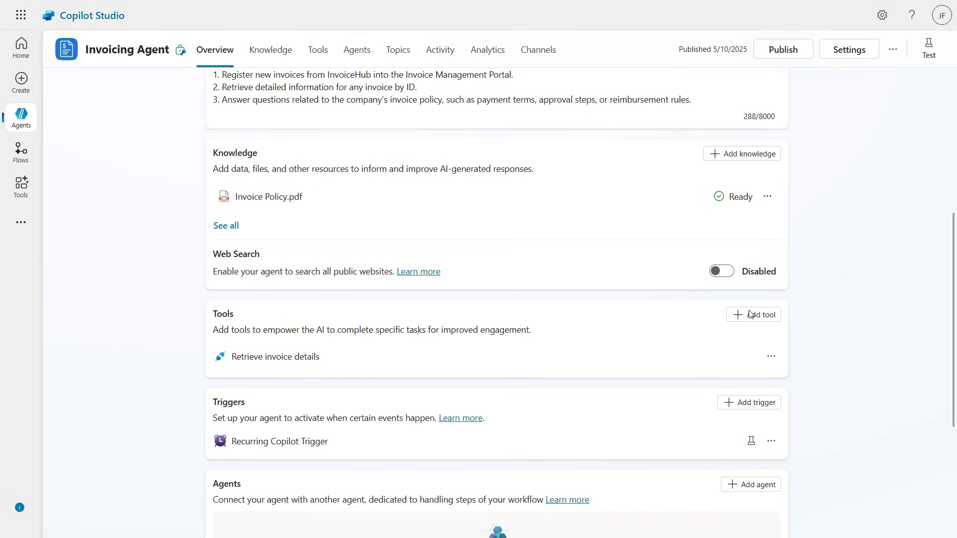
Step: Add a new Computer use tool to the Invoicing Agent and proceed to configure it
{"action": "left_click", "coordinate": [753, 314]}
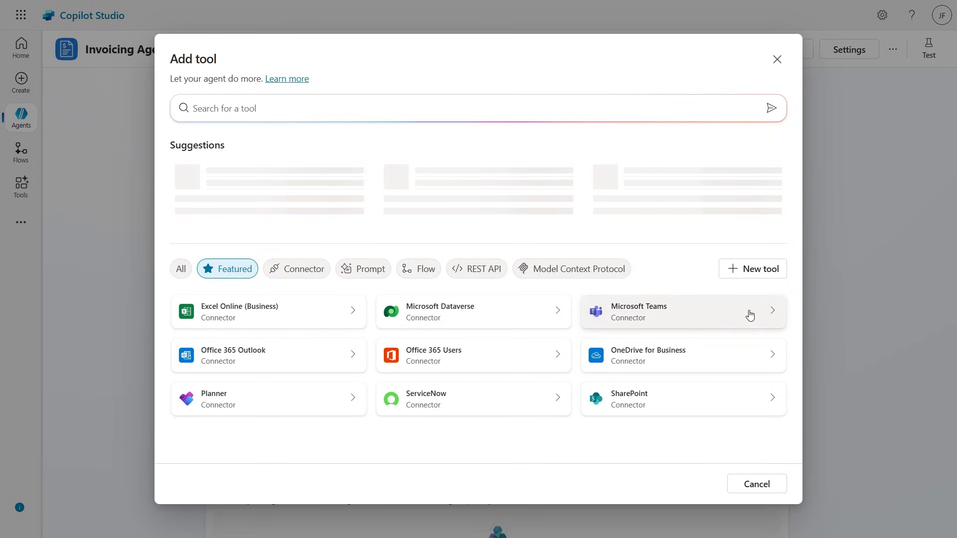
{"action": "left_click", "coordinate": [752, 268]}
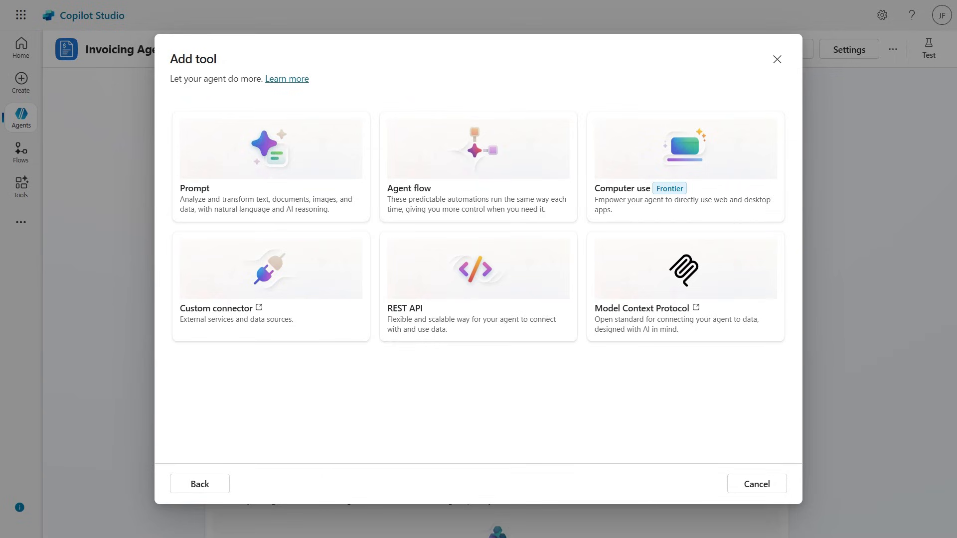
{"action": "mouse_move", "coordinate": [572, 476]}
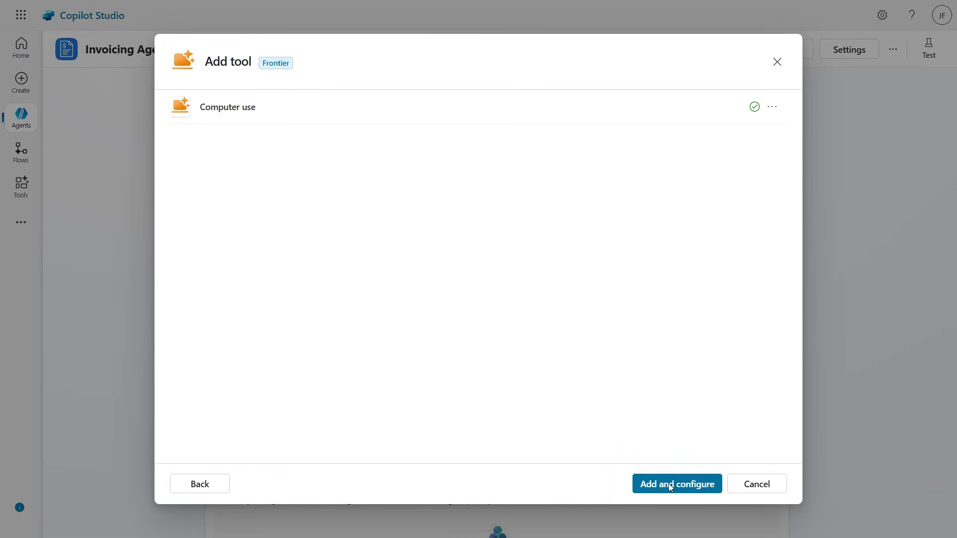
{"action": "left_click", "coordinate": [676, 485]}
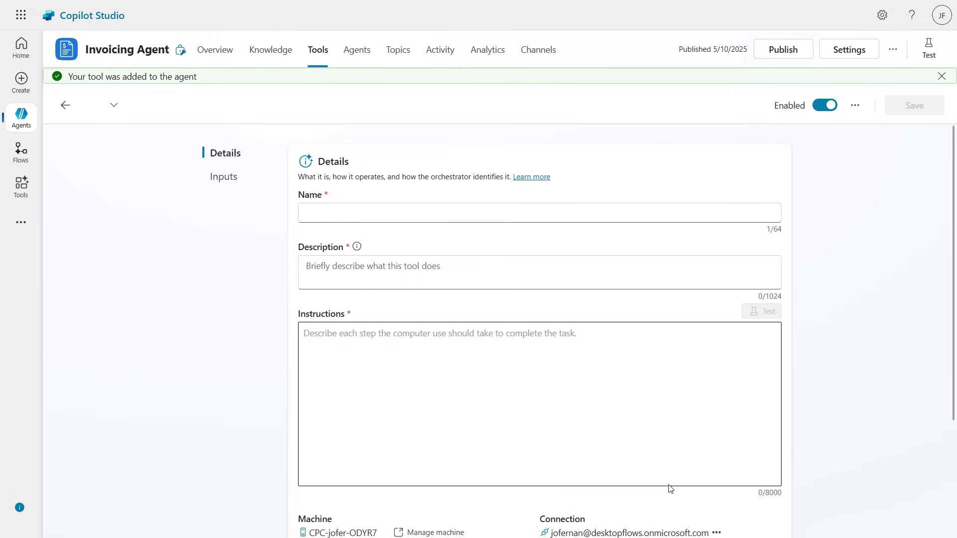
Step: Save the tool as 'Invoice entry' with description 'Register recent invoices into the invoice management portal' and three registration steps
{"action": "type", "text": "Invoice entry"}
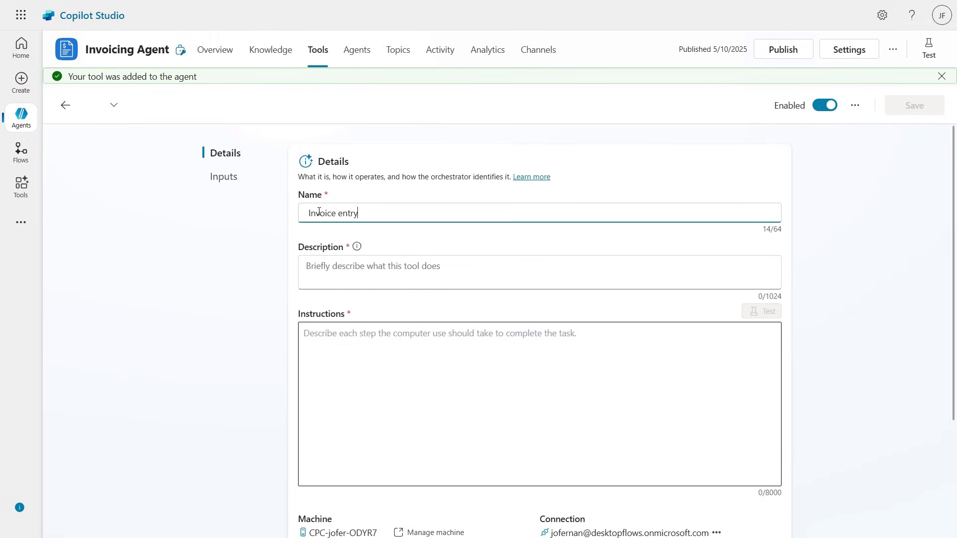
{"action": "type", "text": "Register recent invoices into the invoice management portal"}
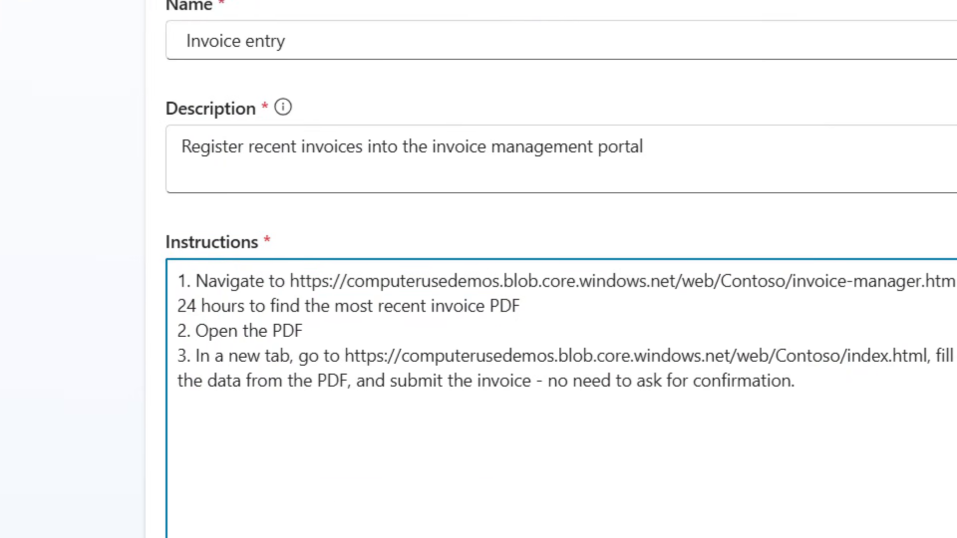
{"action": "scroll", "scroll_direction": "up", "scroll_amount": 3}
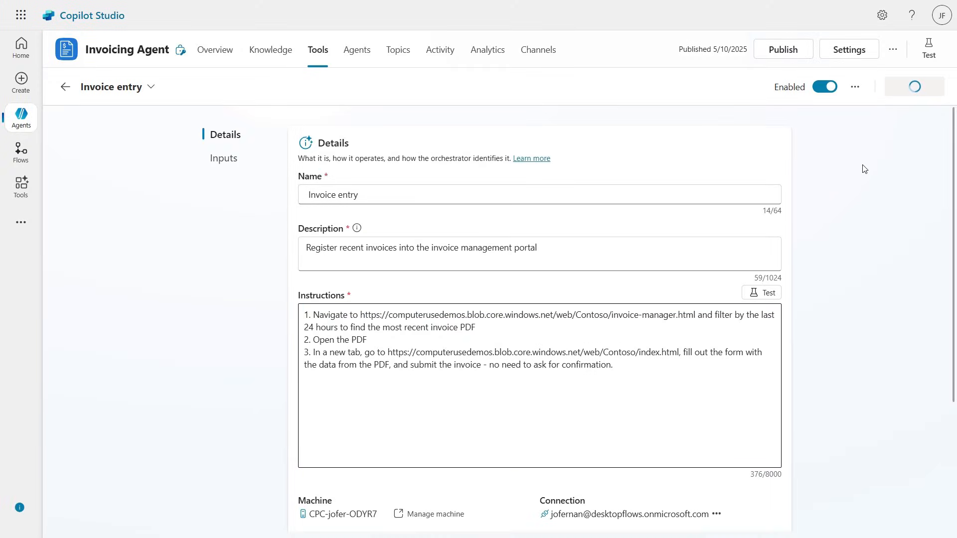
{"action": "left_click", "coordinate": [914, 85]}
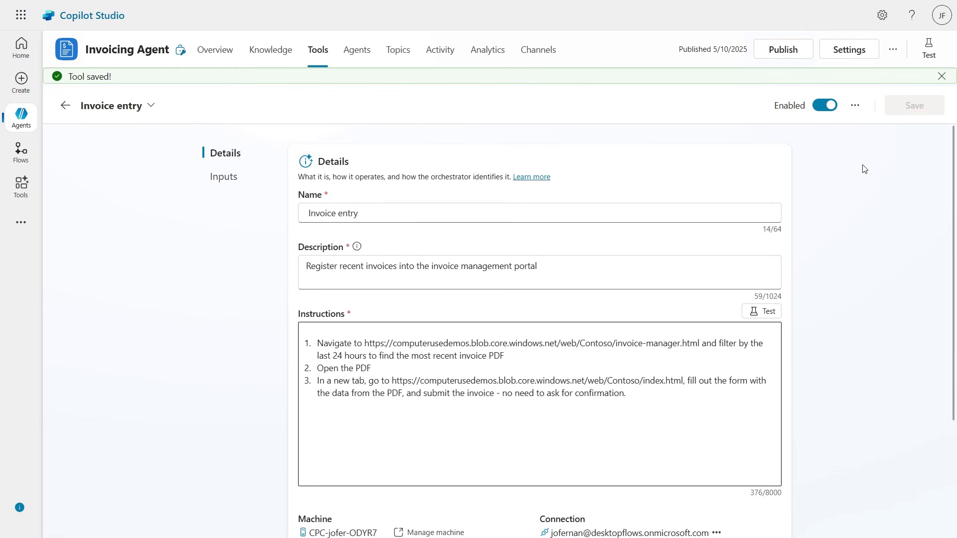
Step: Test the Invoice entry tool, supplying 200 when prompted, and finish the completed test
{"action": "left_click", "coordinate": [760, 311]}
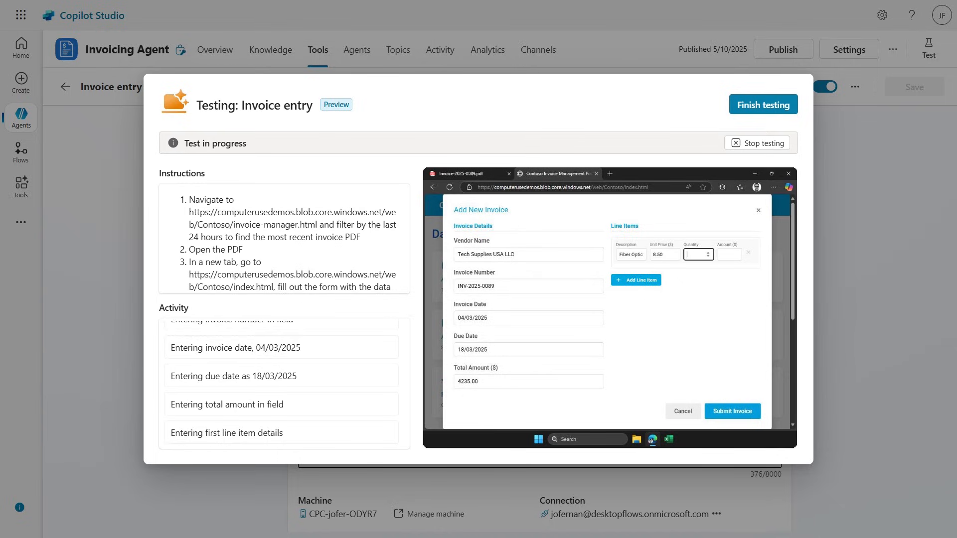
{"action": "type", "text": "200"}
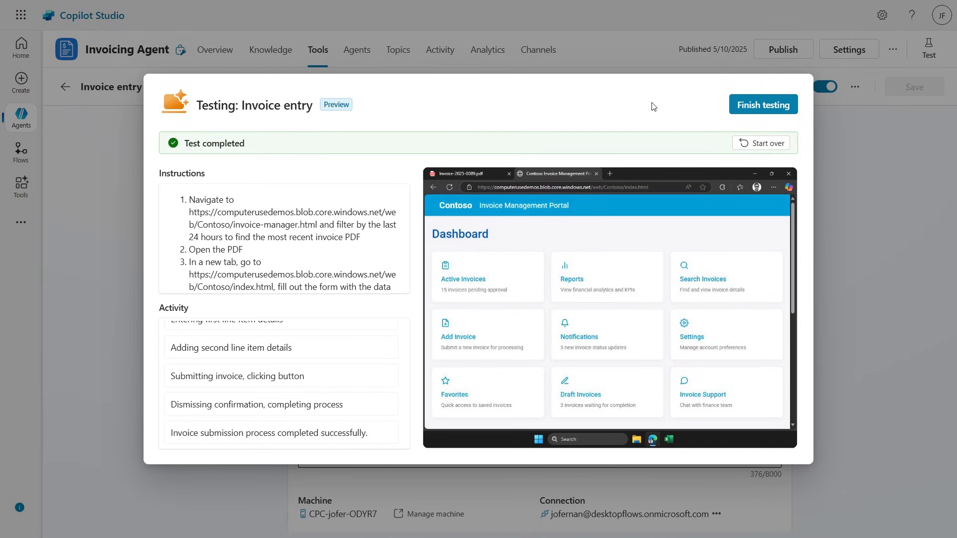
{"action": "left_click", "coordinate": [763, 104]}
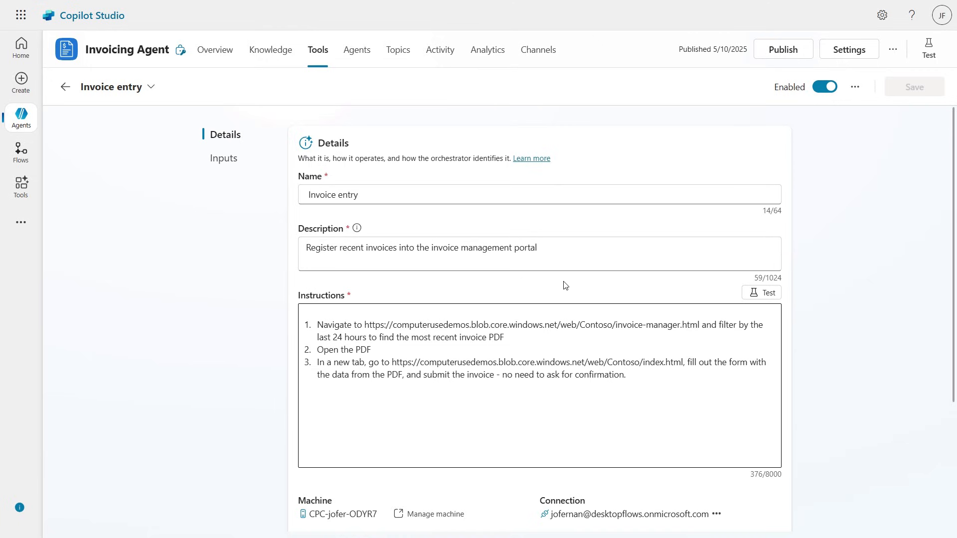
Step: Publish the Invoicing Agent from its overview and review the Tools section listing Invoice entry
{"action": "left_click", "coordinate": [215, 50]}
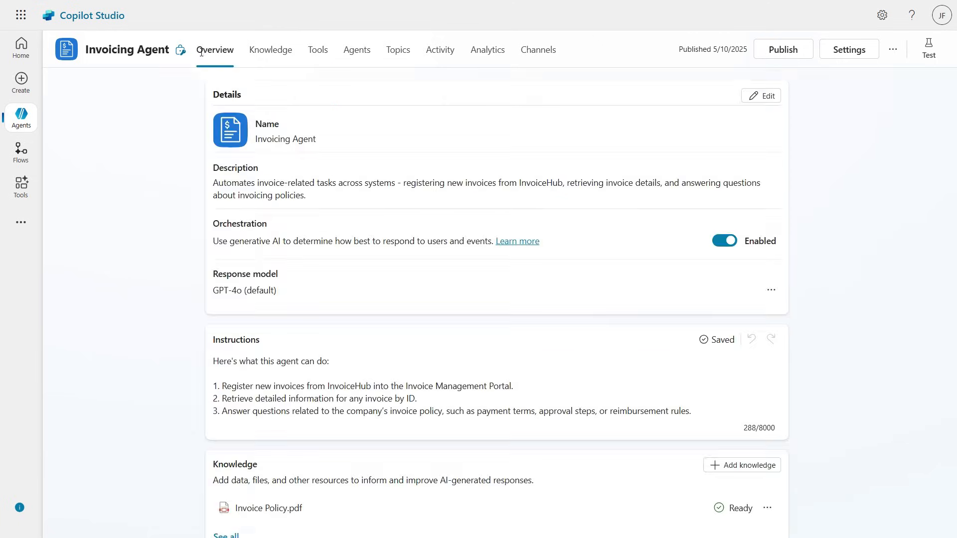
{"action": "left_click", "coordinate": [783, 49]}
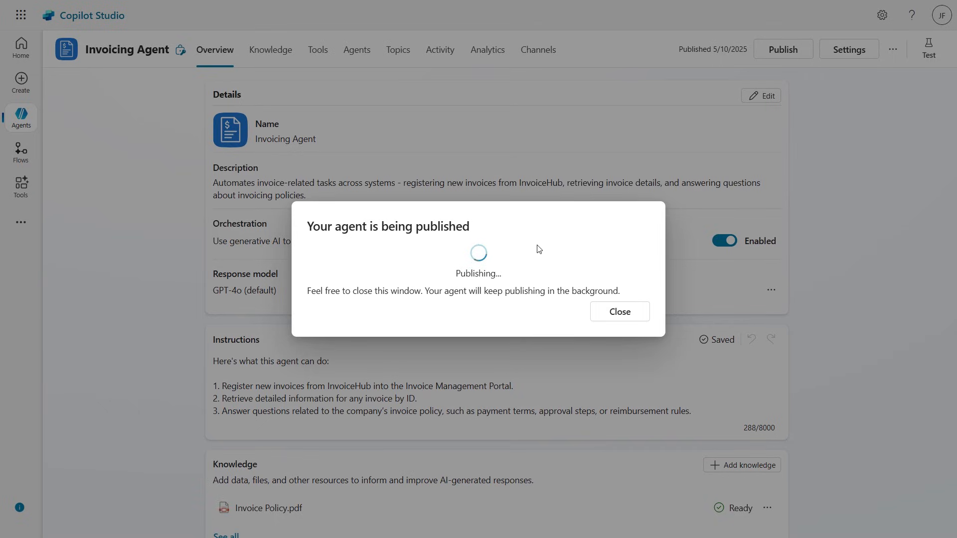
{"action": "left_click", "coordinate": [618, 311]}
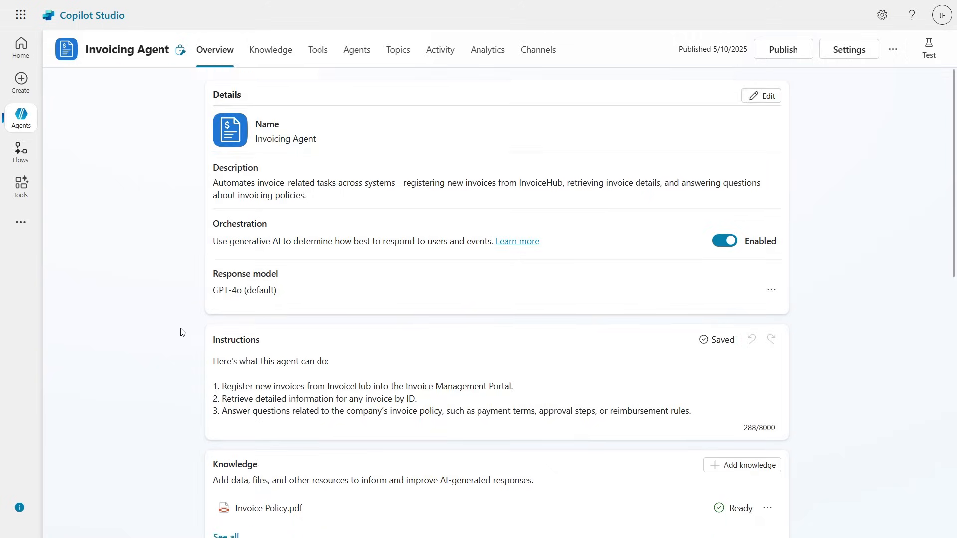
{"action": "scroll", "scroll_direction": "down", "scroll_amount": 3}
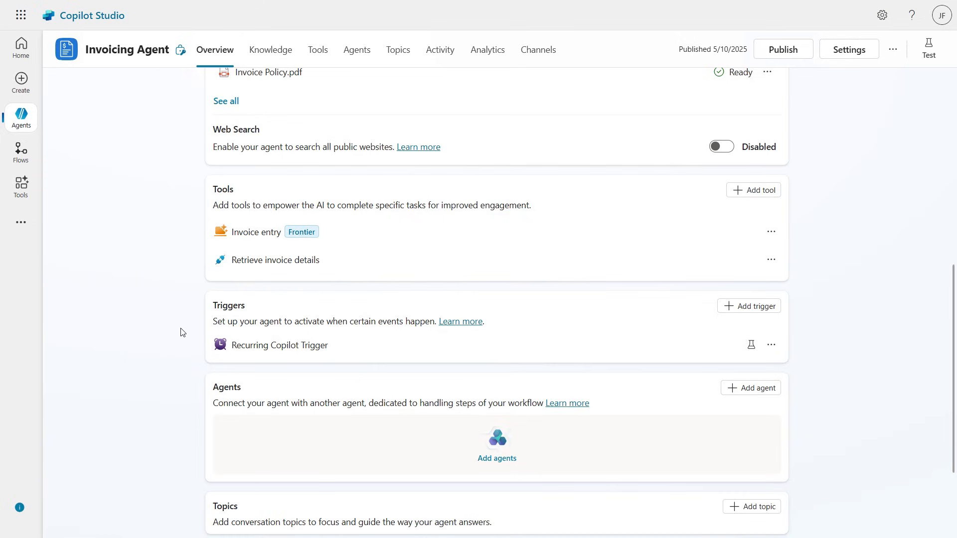
{"action": "mouse_move", "coordinate": [193, 356]}
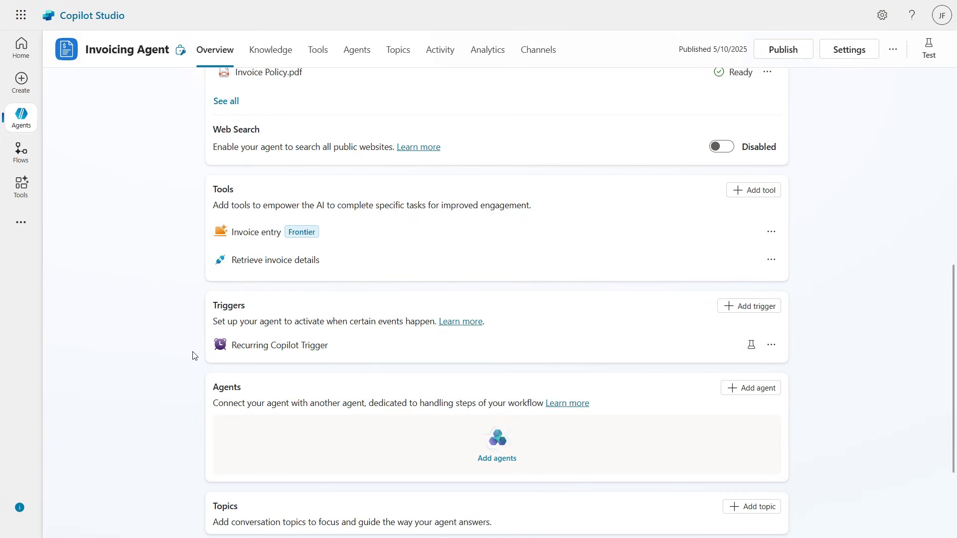
{"action": "left_click", "coordinate": [438, 50]}
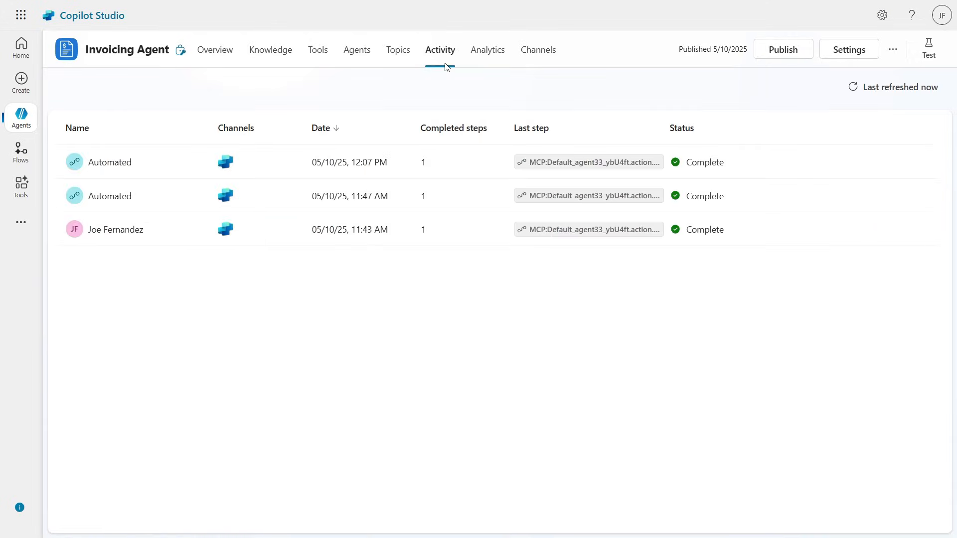
{"action": "mouse_move", "coordinate": [147, 162]}
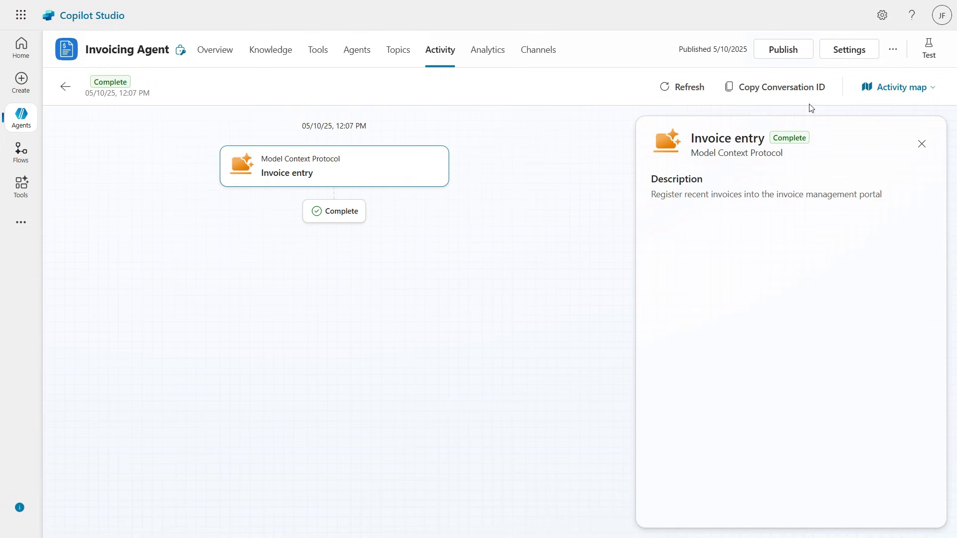
{"action": "left_click", "coordinate": [897, 86]}
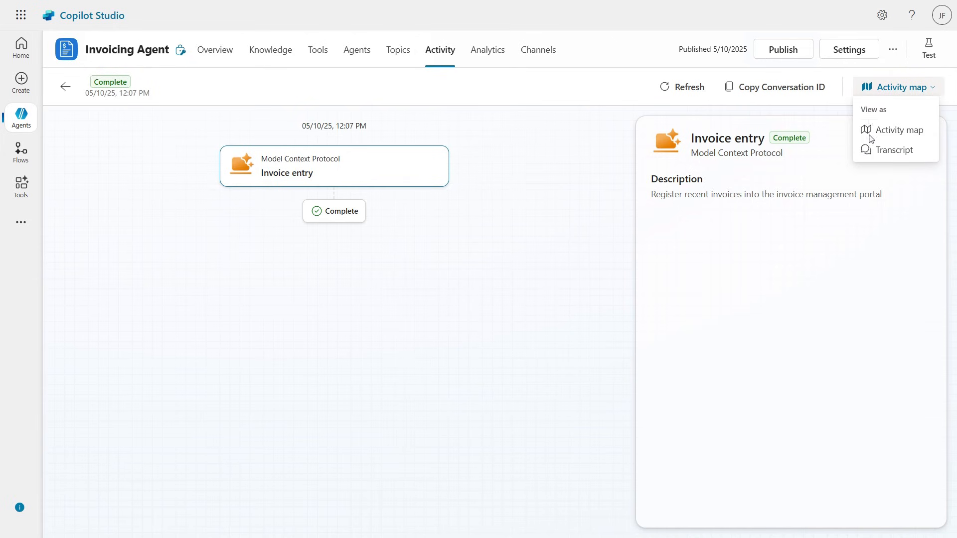
{"action": "left_click", "coordinate": [893, 150]}
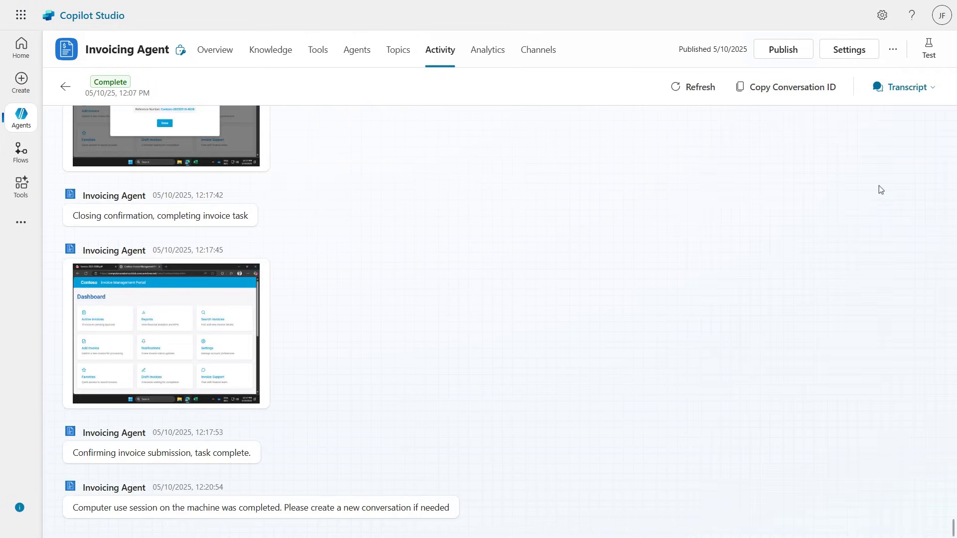
{"action": "scroll", "scroll_direction": "up", "scroll_amount": 3}
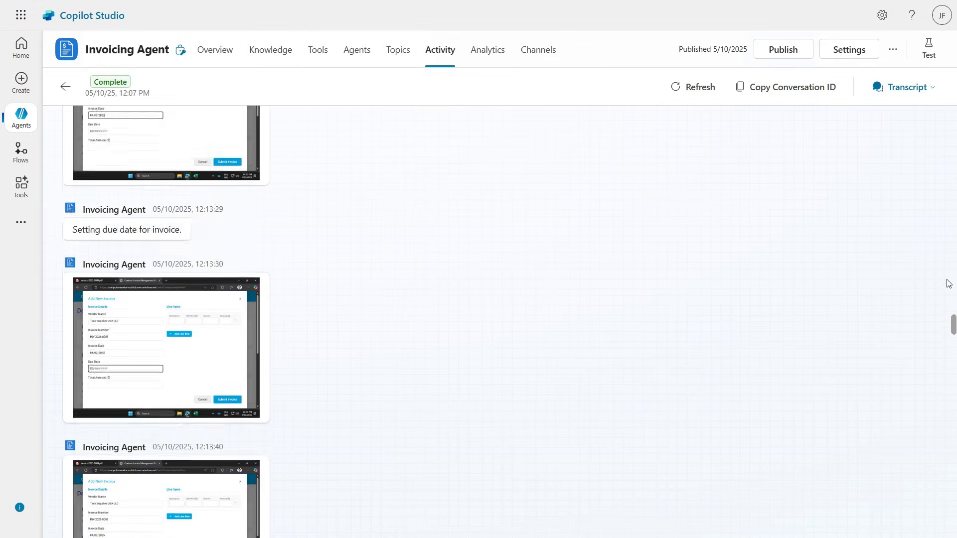
{"action": "scroll", "scroll_direction": "up", "scroll_amount": 3}
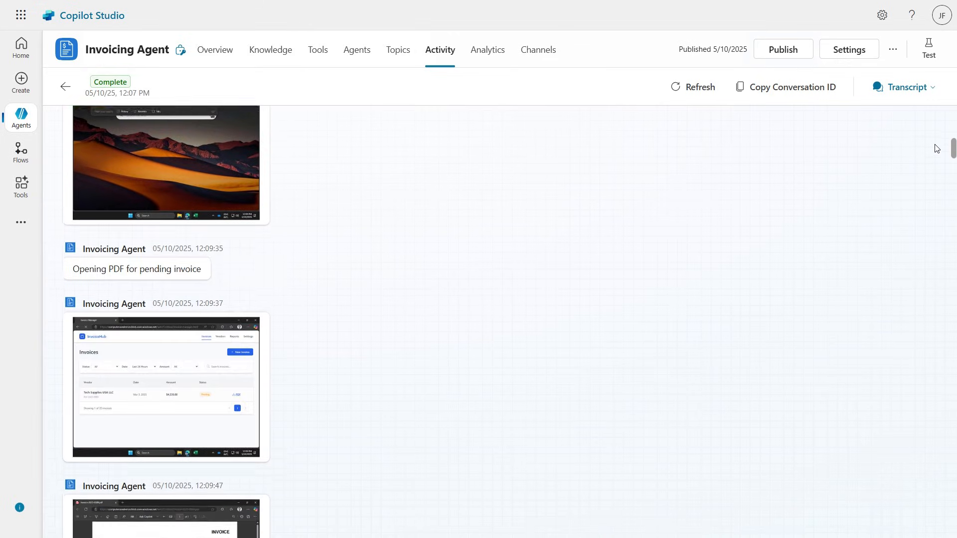
{"action": "scroll", "scroll_direction": "up", "scroll_amount": 3}
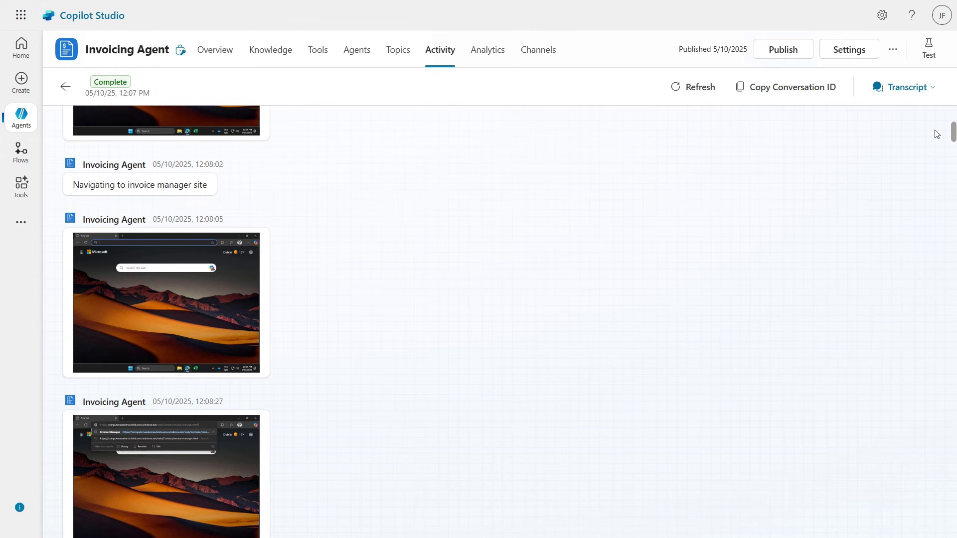
{"action": "scroll", "scroll_direction": "down", "scroll_amount": 3}
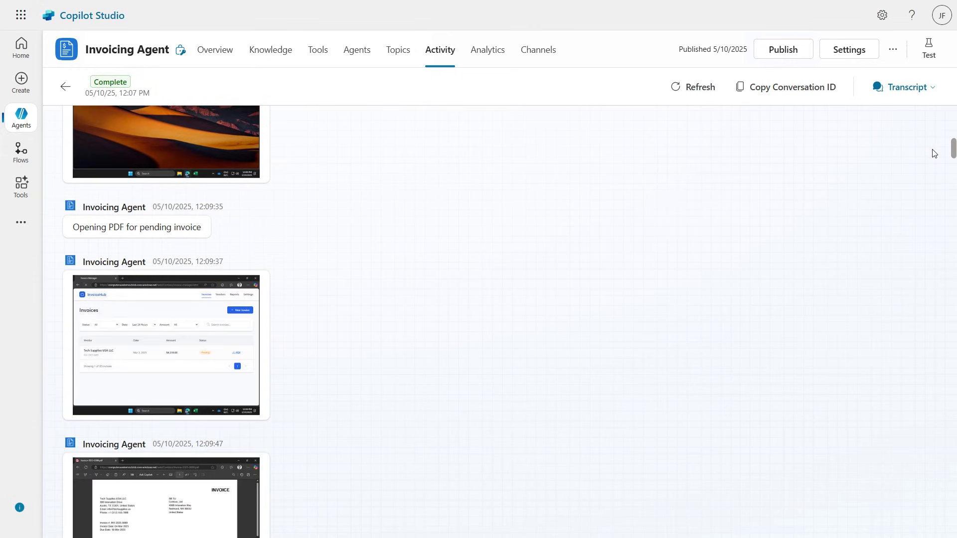
{"action": "left_click", "coordinate": [215, 50]}
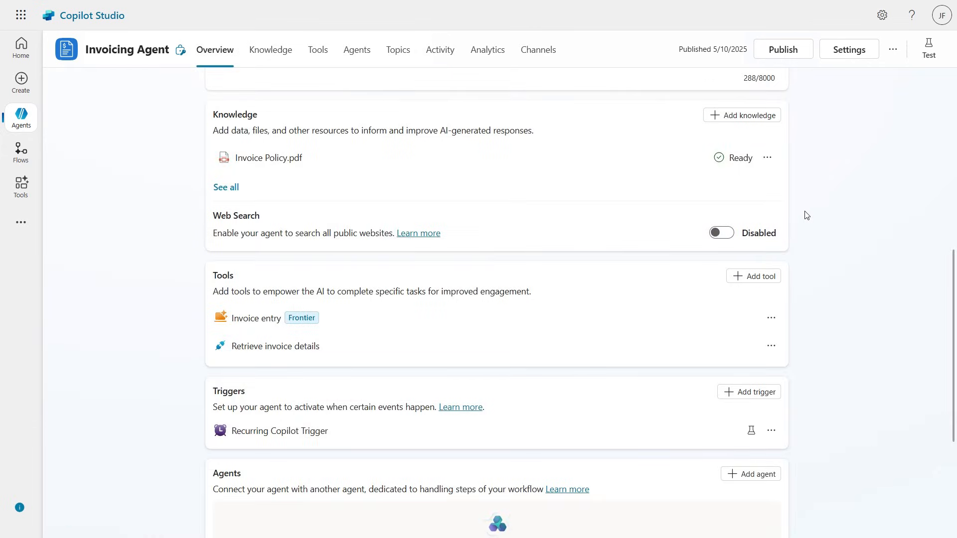